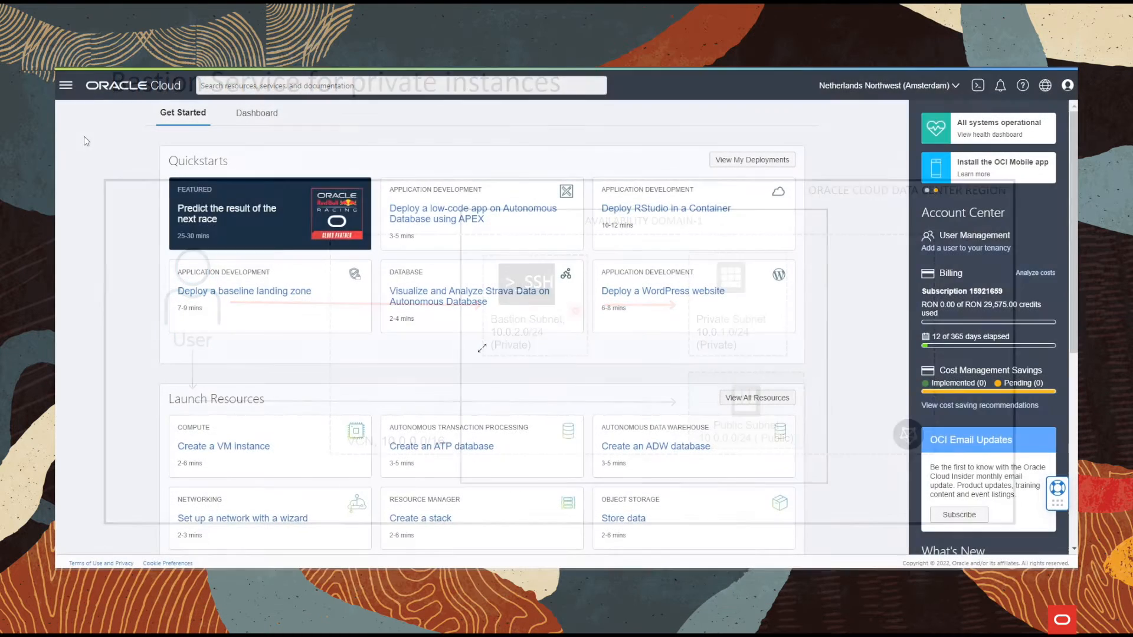
Review VCN_test's subnets, then list compute instances showing private_instance running.
click(65, 85)
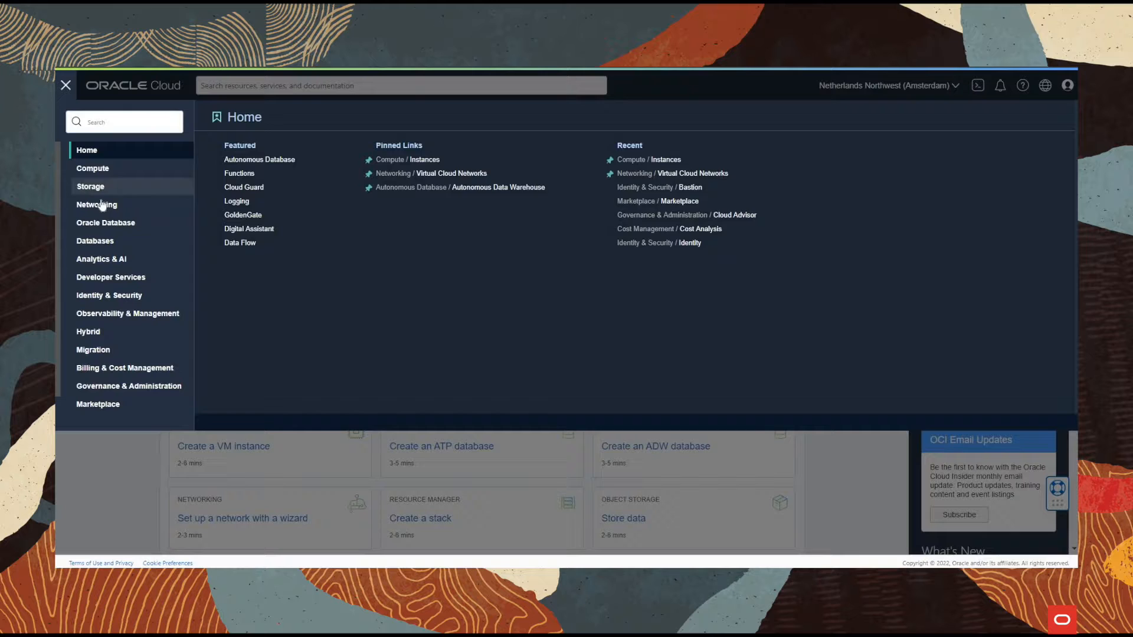
click(451, 174)
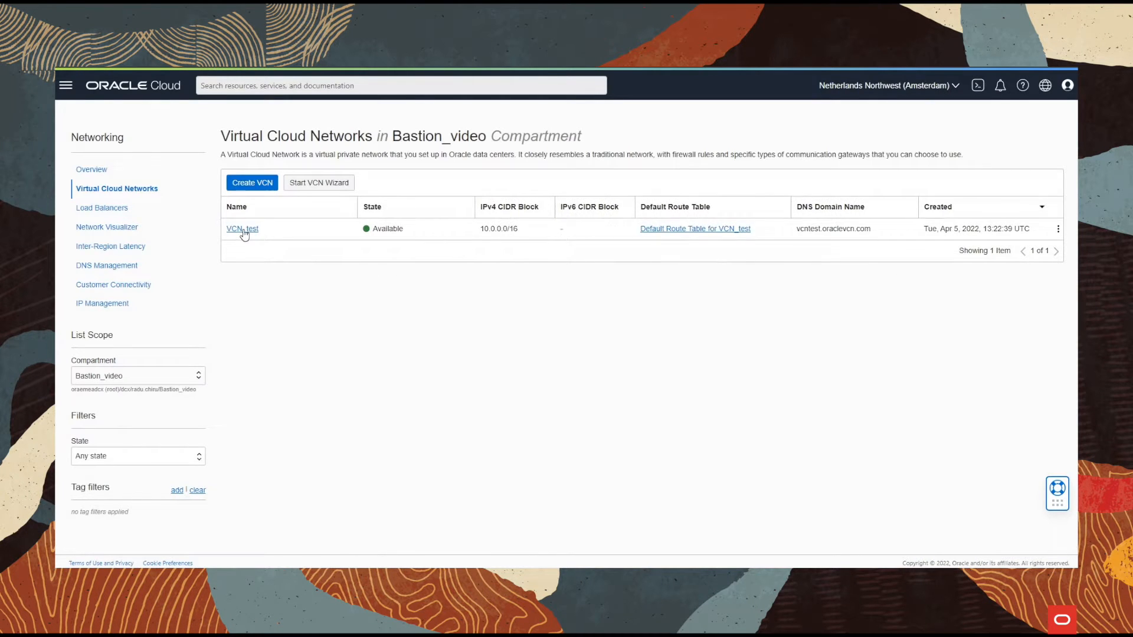
click(242, 228)
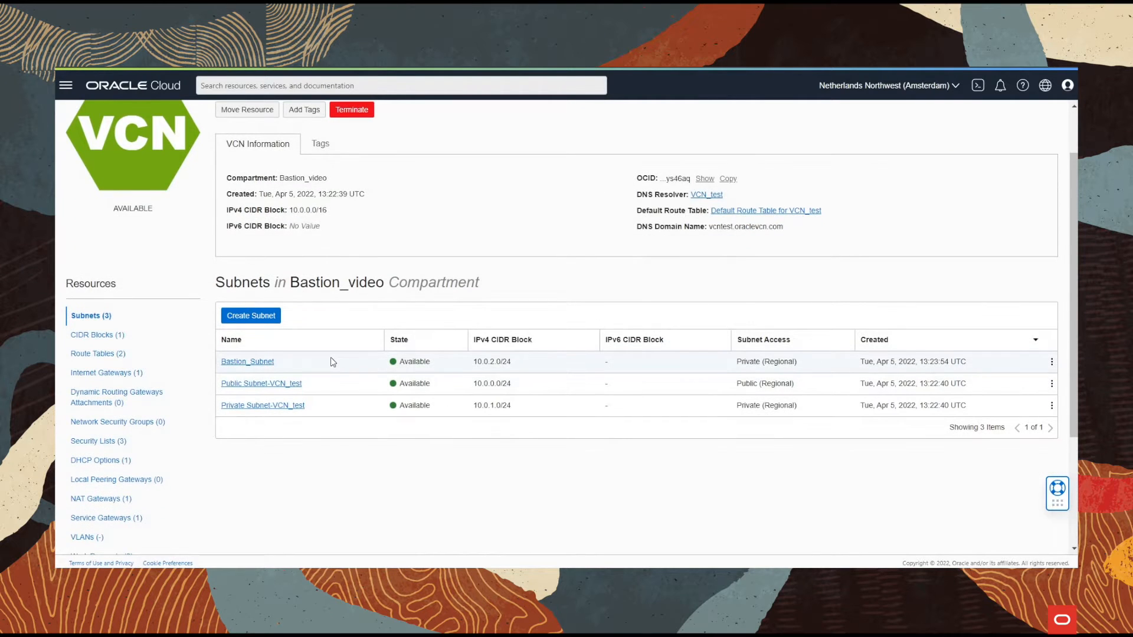
click(64, 84)
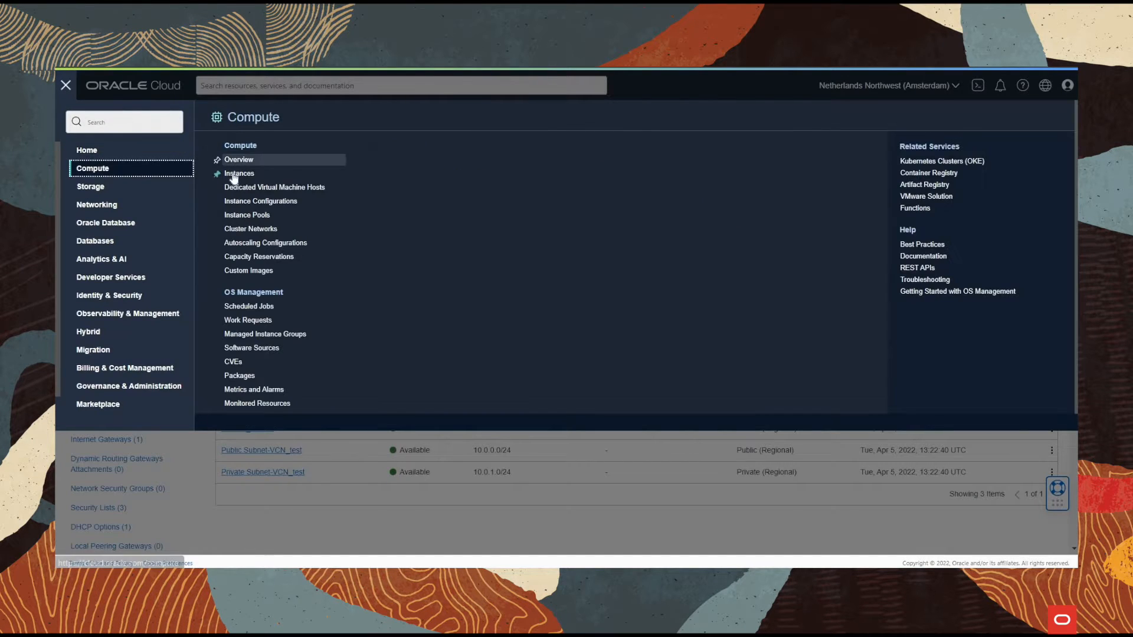
click(239, 173)
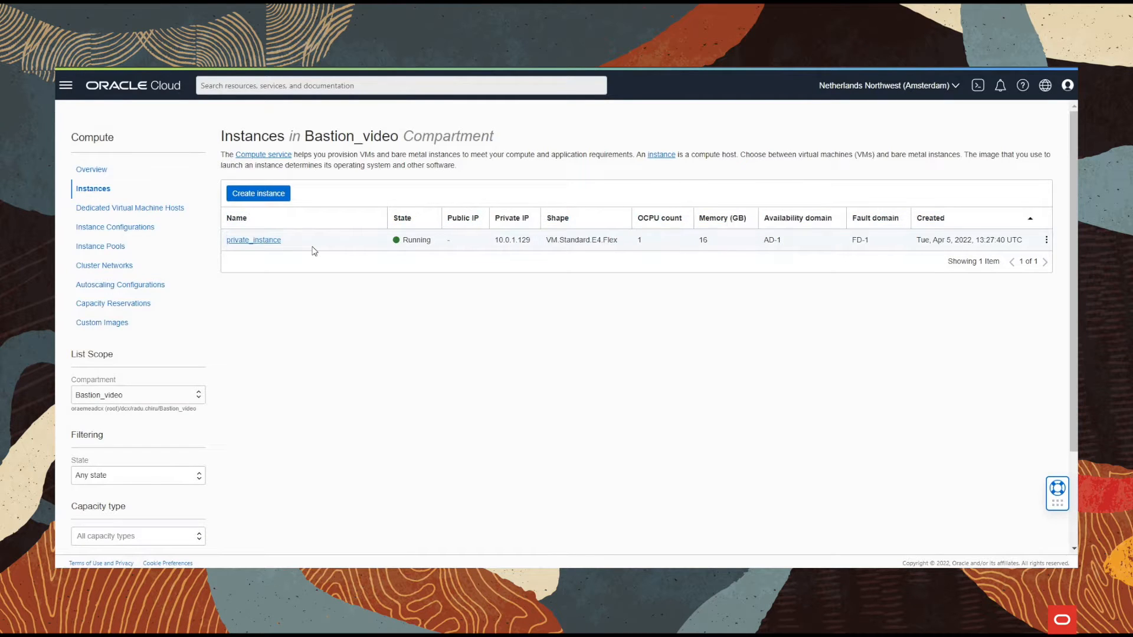
mouse_move(65, 85)
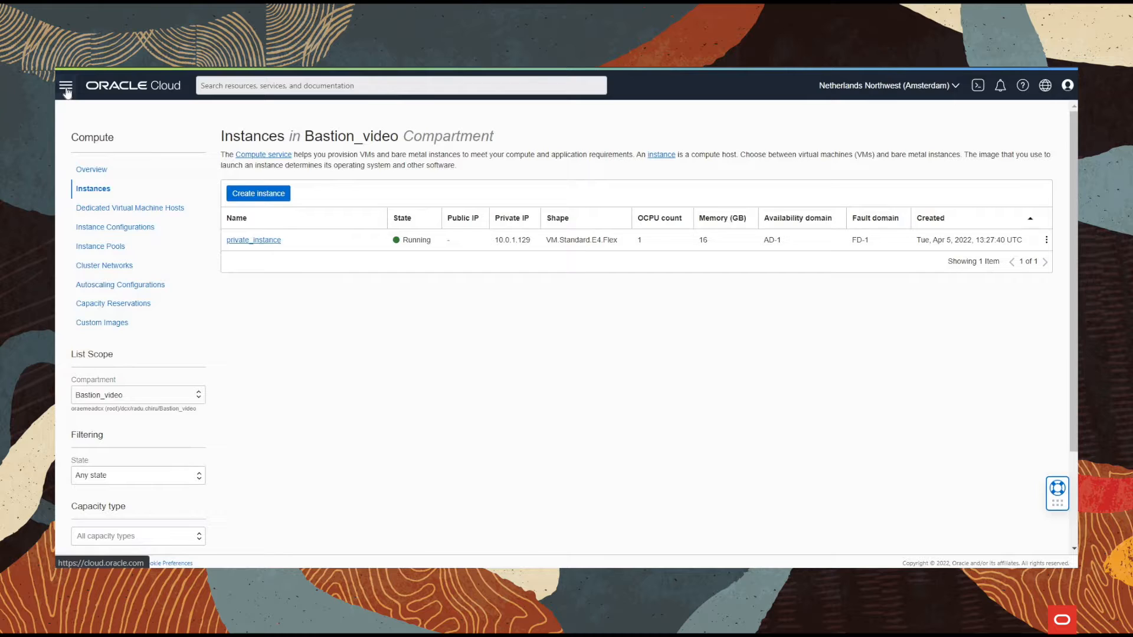
Go to Identity & Security > Bastion and start creating a new bastion.
click(65, 85)
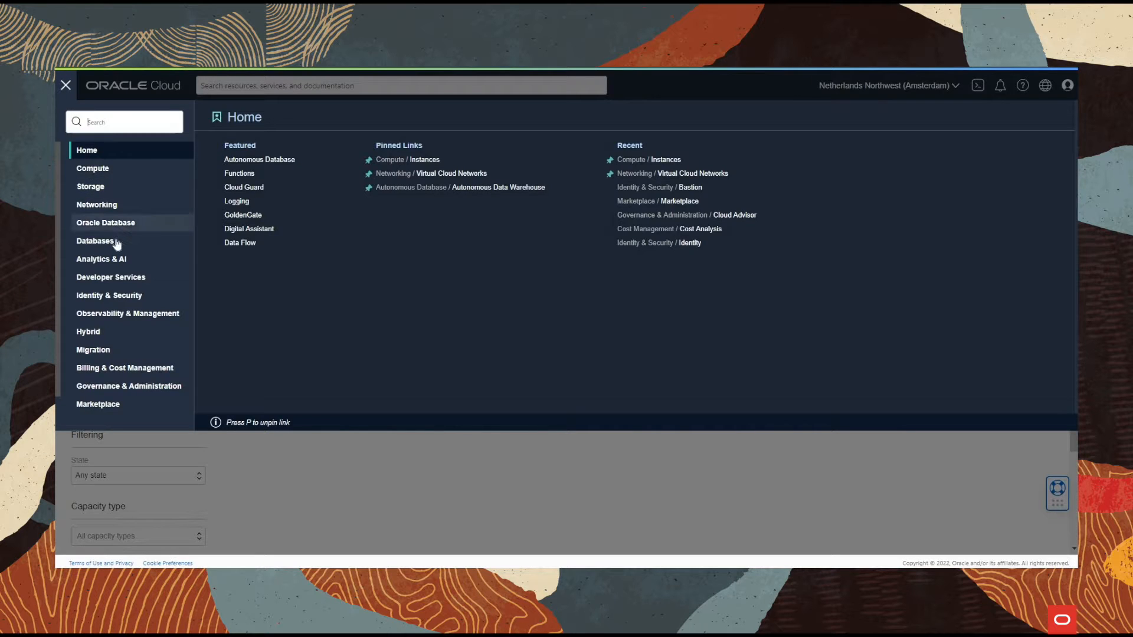
click(109, 295)
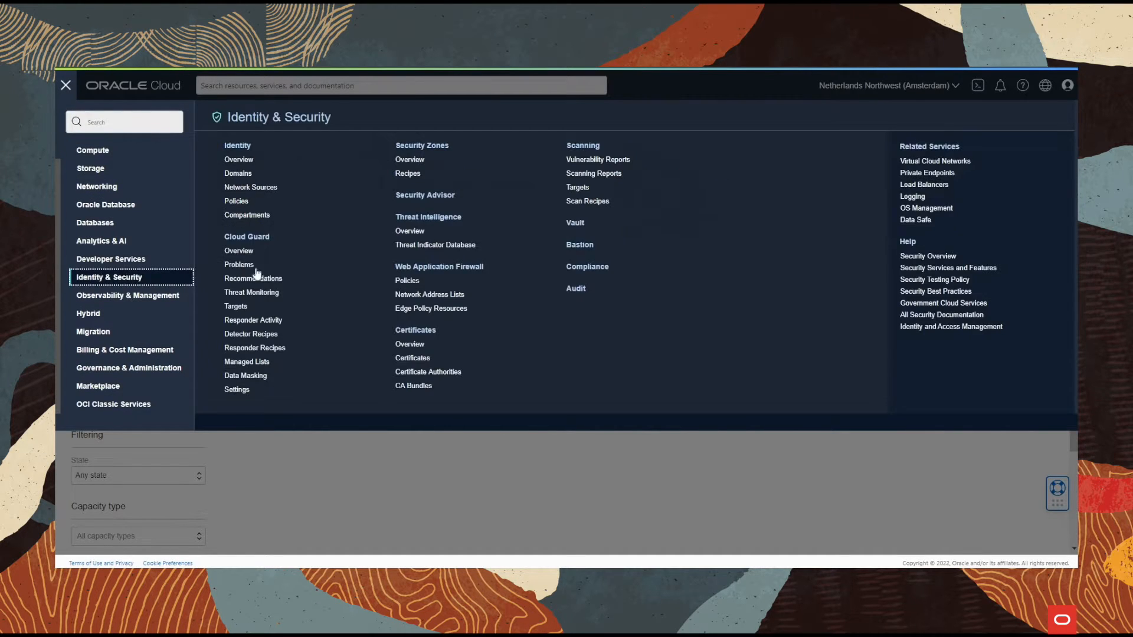
click(579, 244)
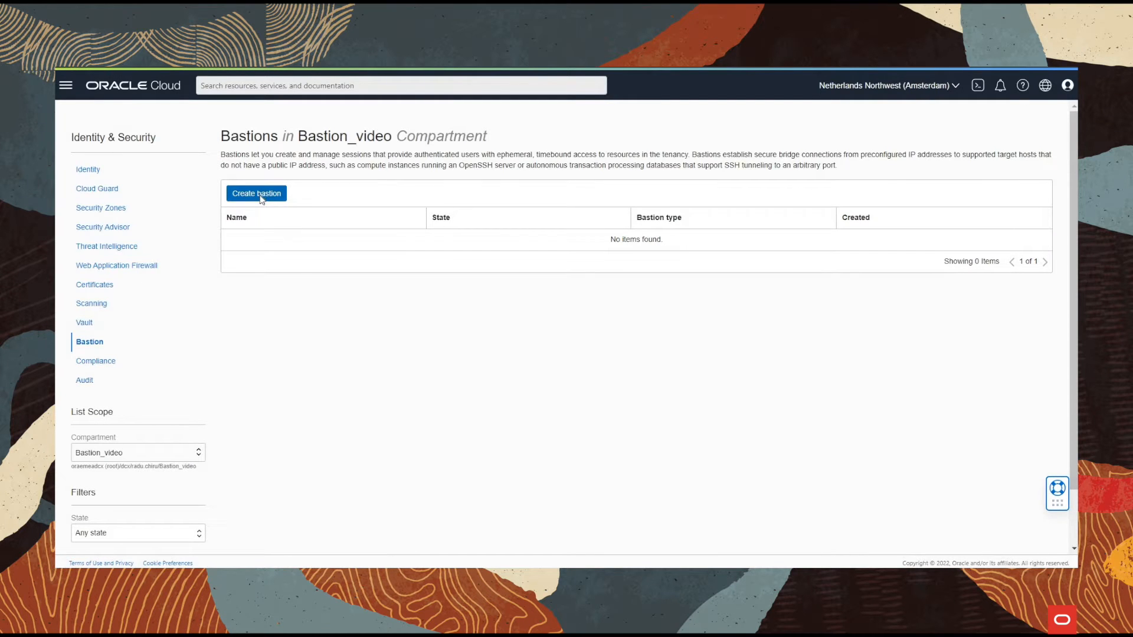
click(256, 193)
text(Bastion1)
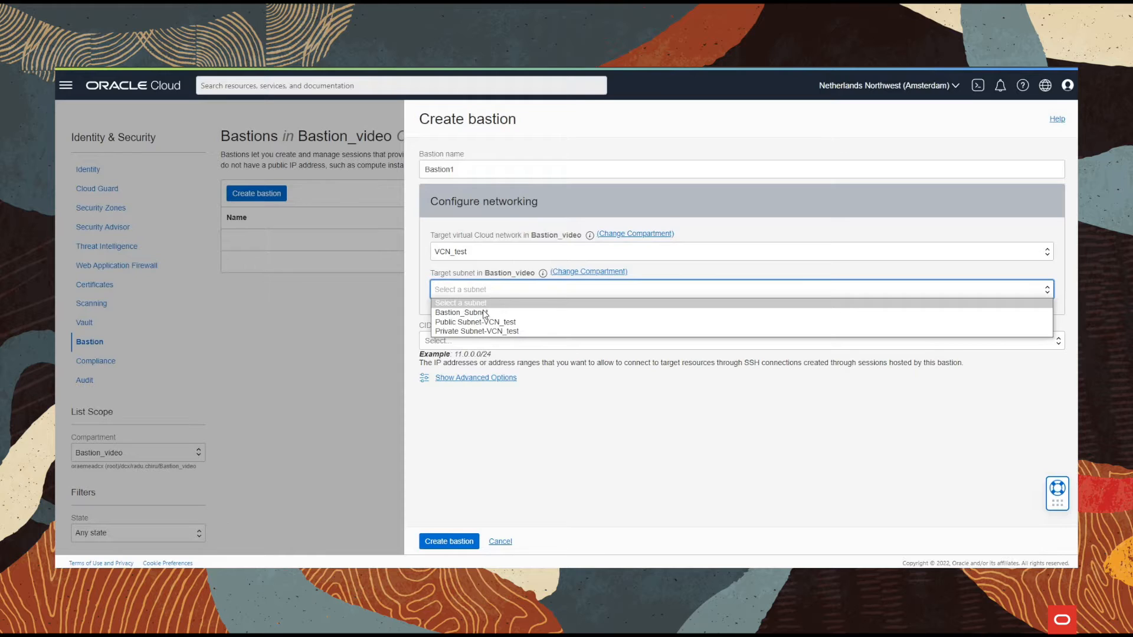
Create Bastion1 on Bastion_Subnet with a 90.90.0.0/16 CIDR allowlist.
click(460, 312)
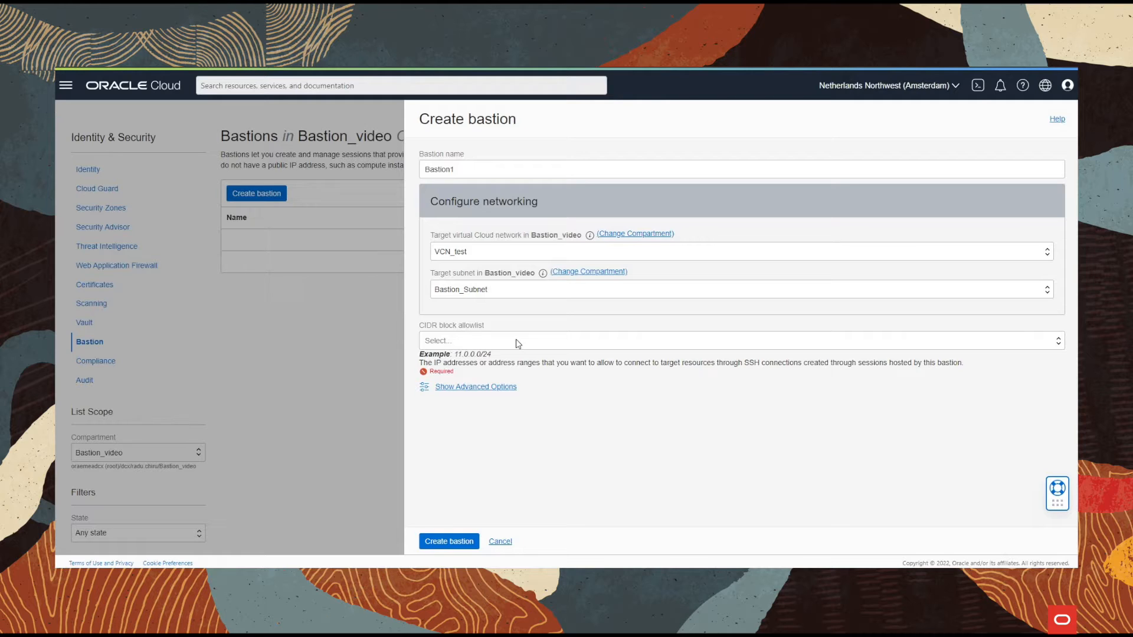
text(90)
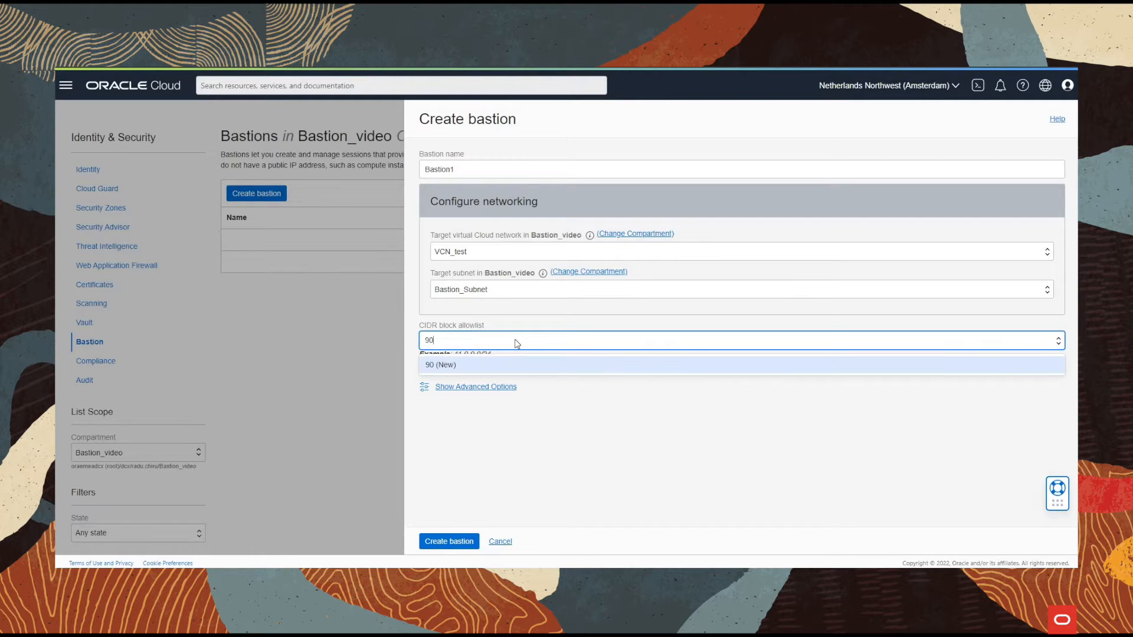
text(.90.0.0)
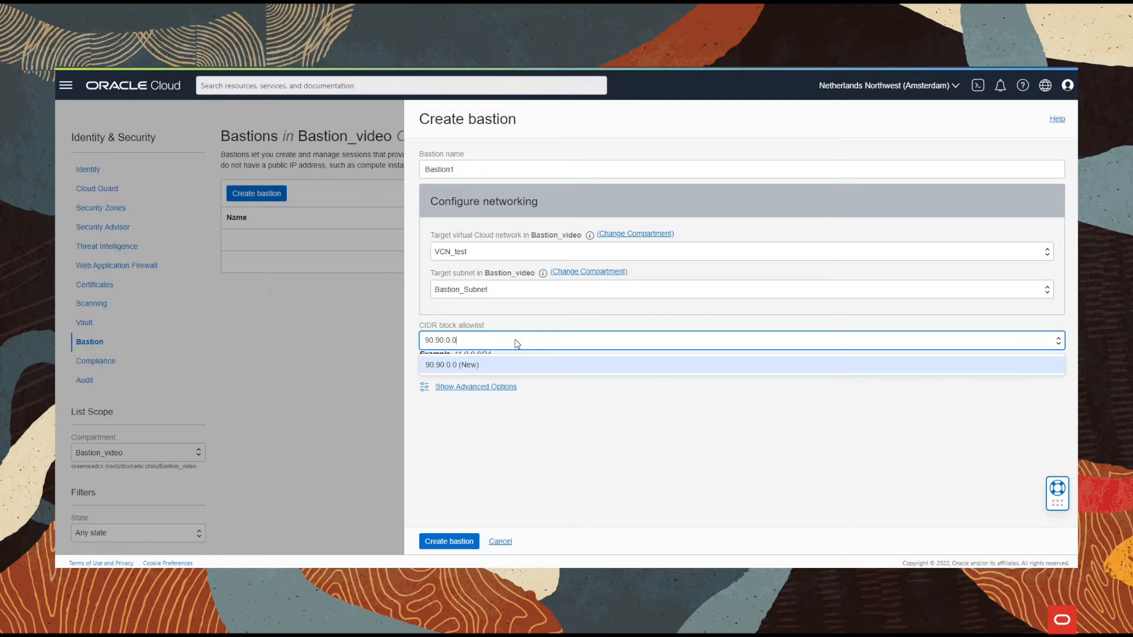
text(/16)
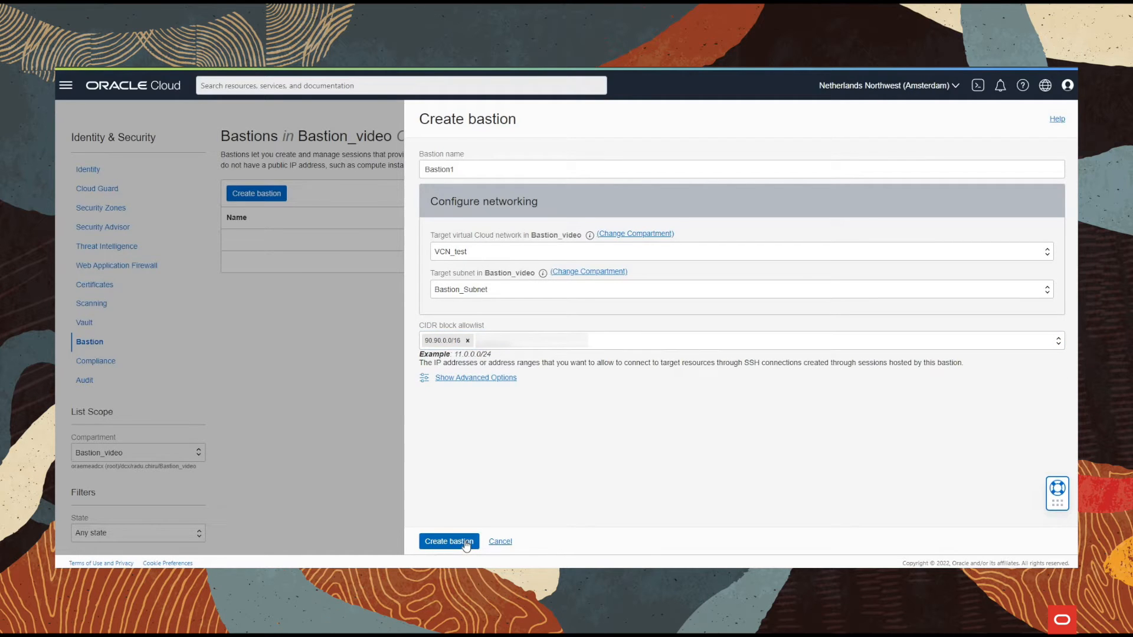
click(448, 541)
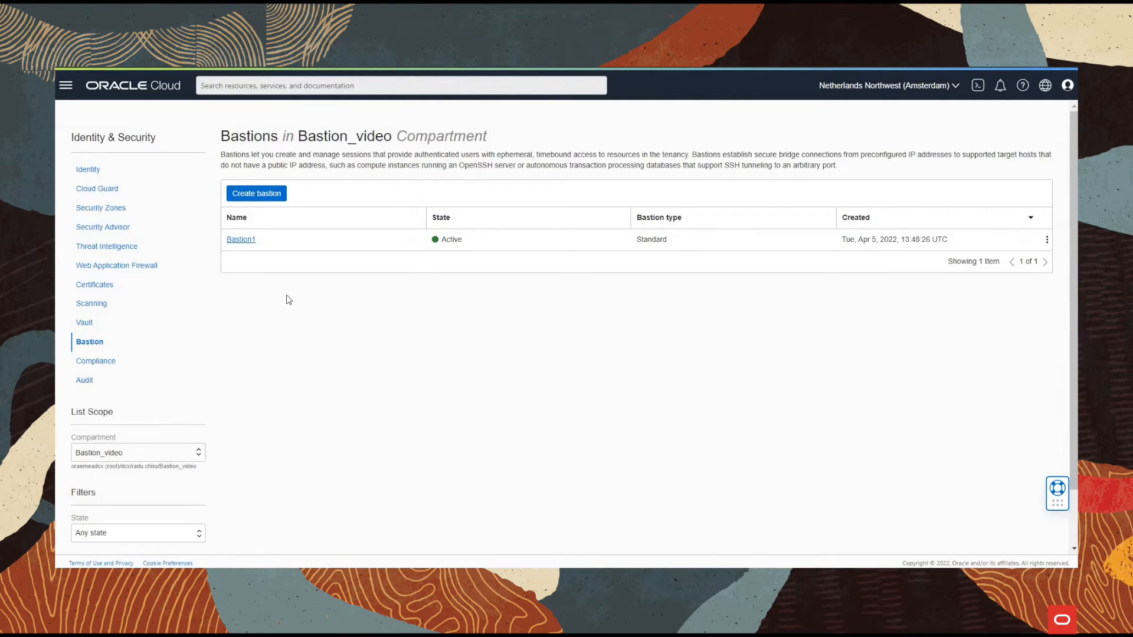
Open private_instance's details from the Compute > Instances list.
click(66, 85)
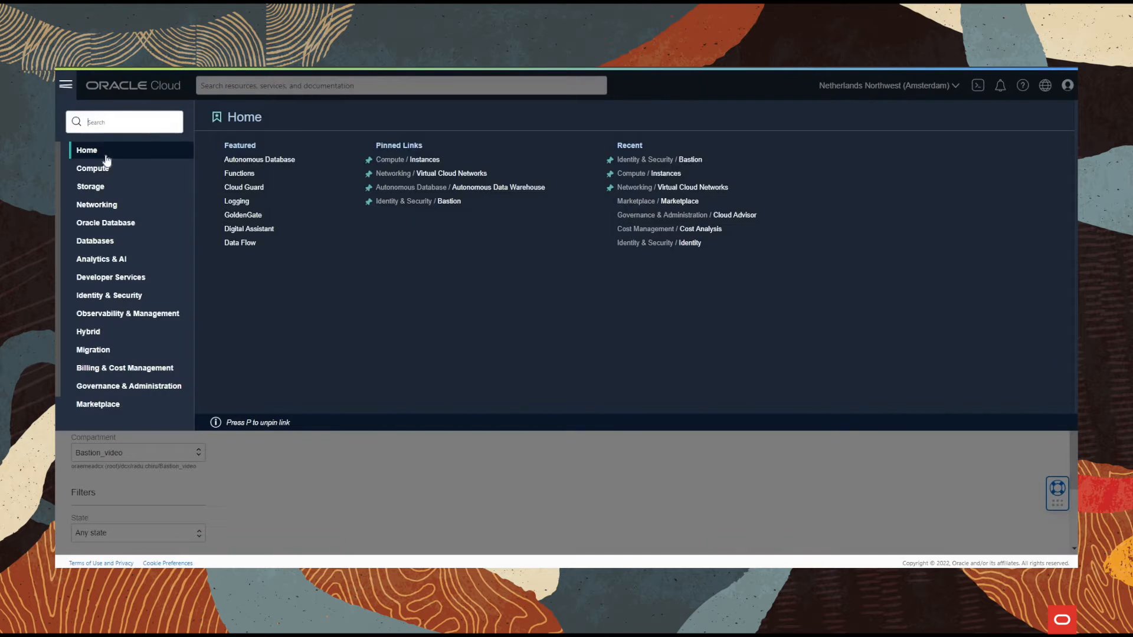
click(92, 168)
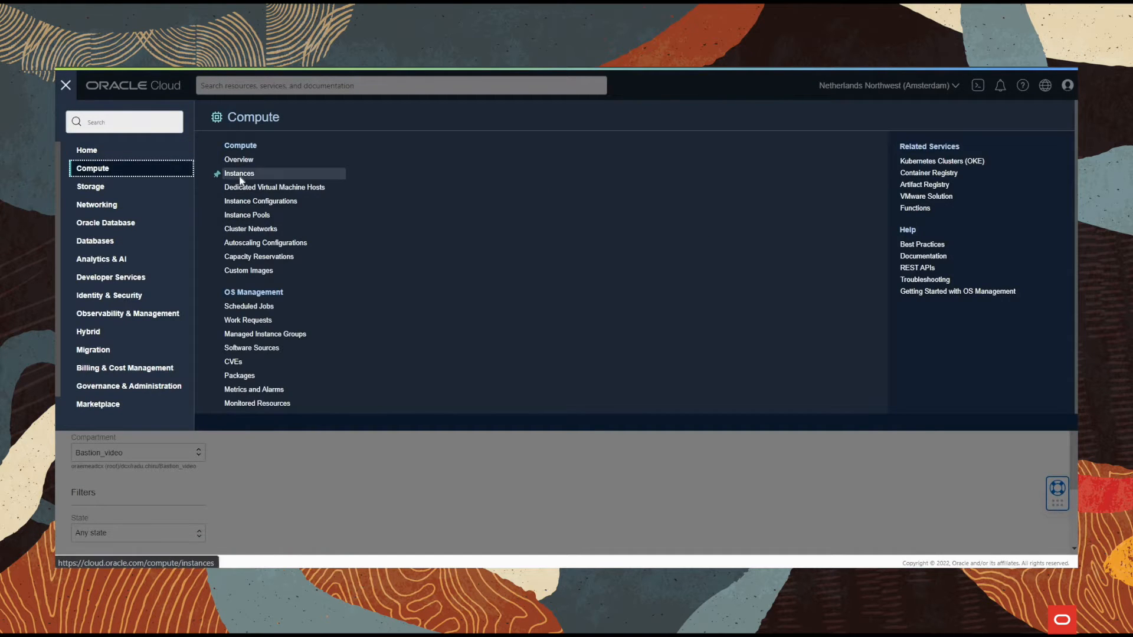
click(239, 172)
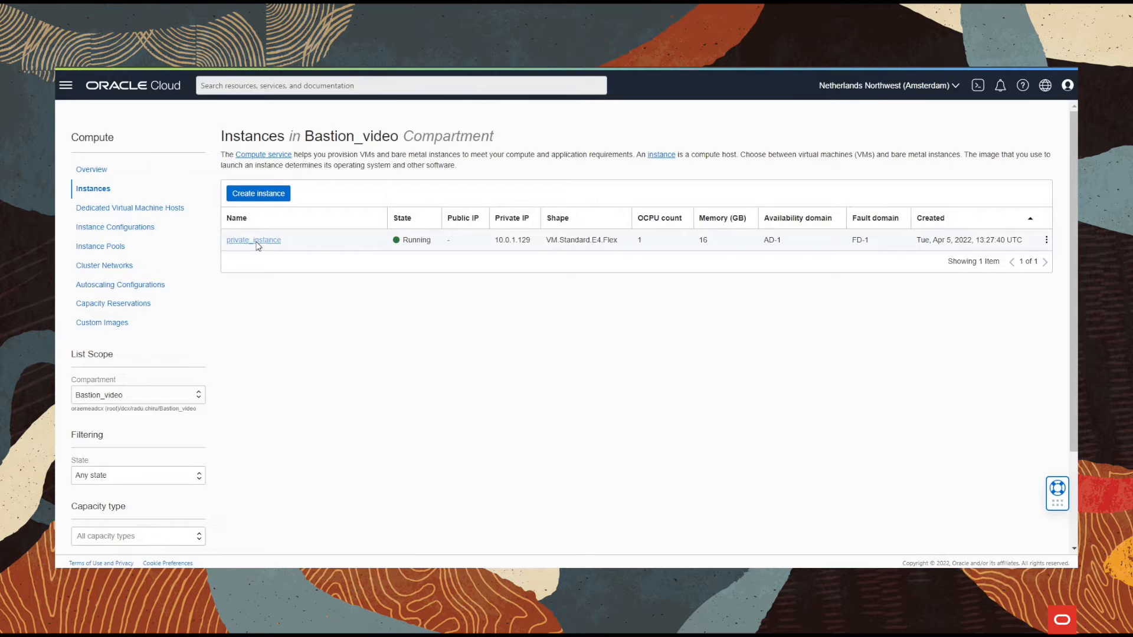
click(253, 241)
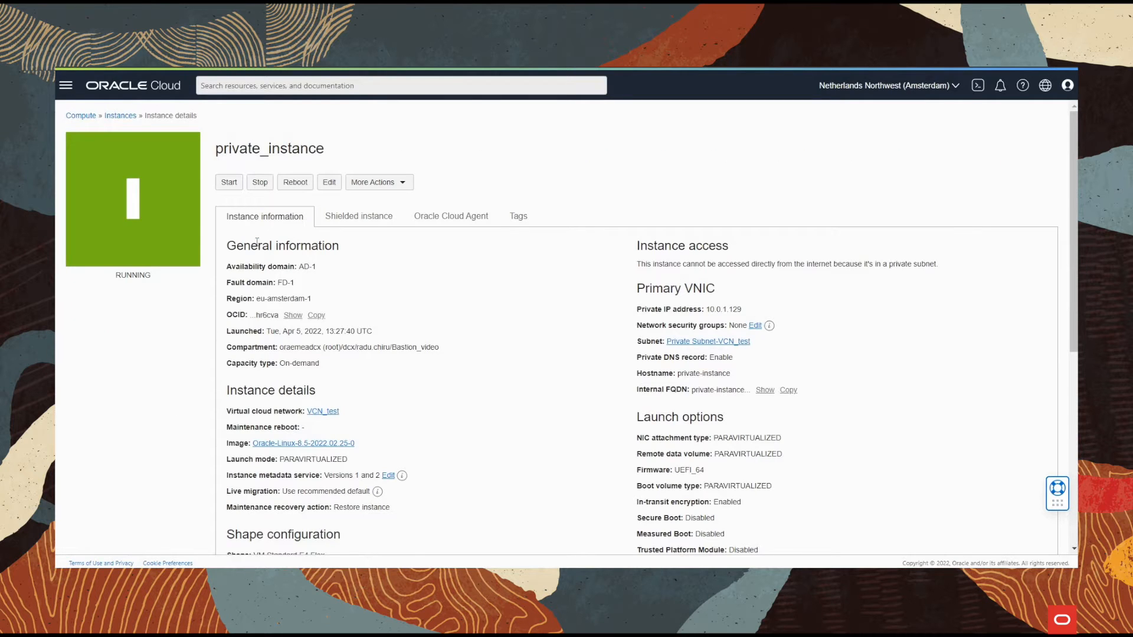
mouse_move(447, 222)
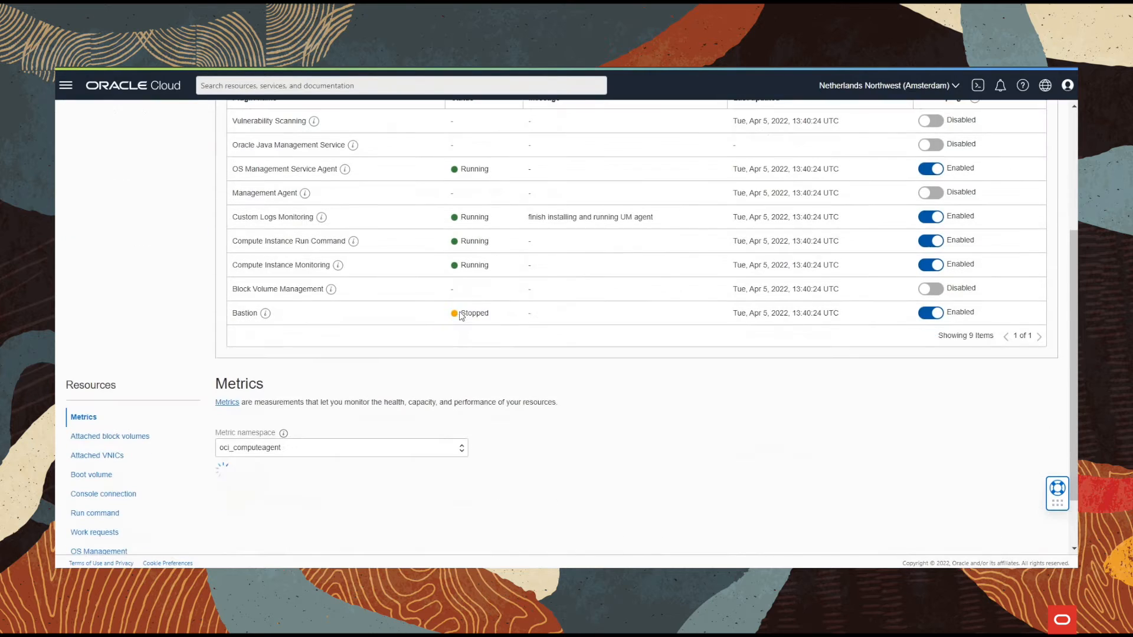
mouse_move(448, 323)
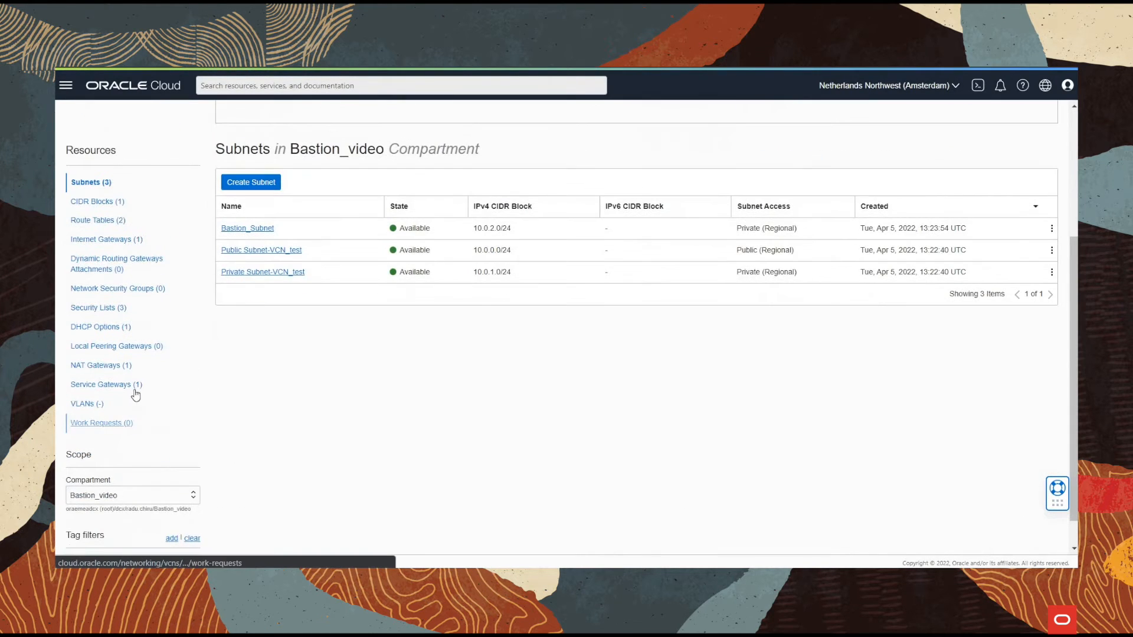
Check route tables, SL_bastion's egress rules, and the private subnet's security list.
click(96, 219)
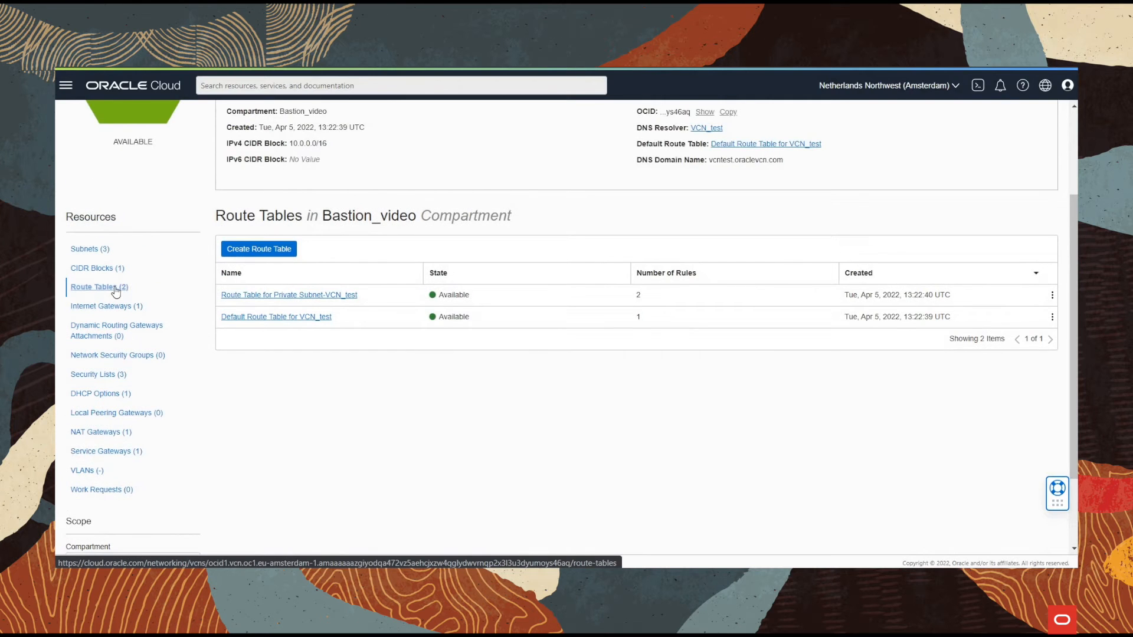
mouse_move(246, 261)
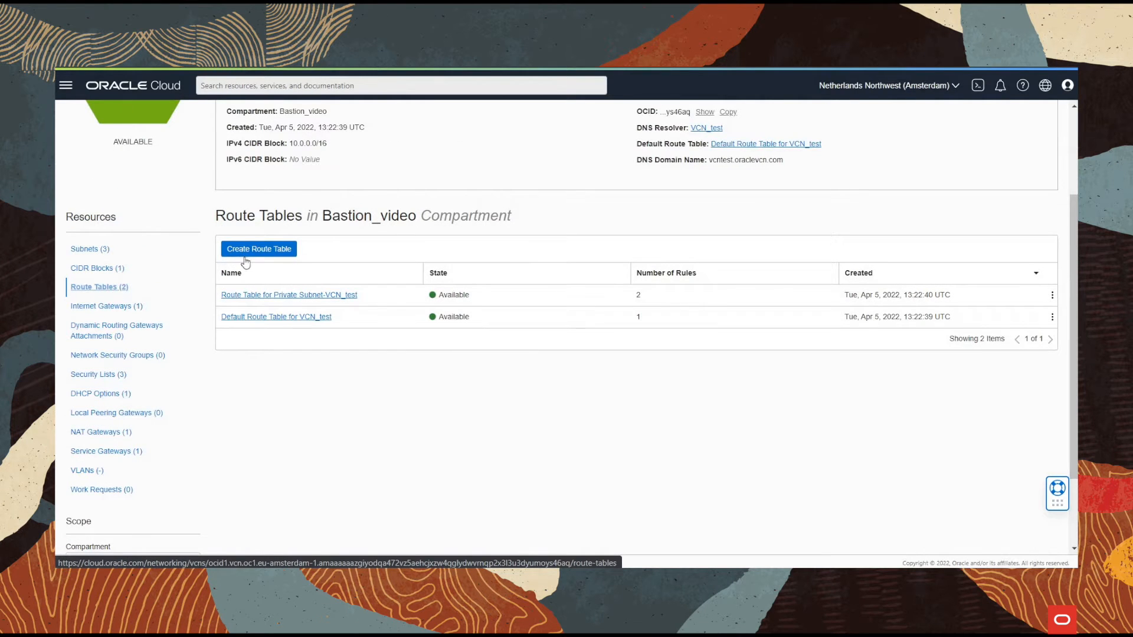
click(97, 374)
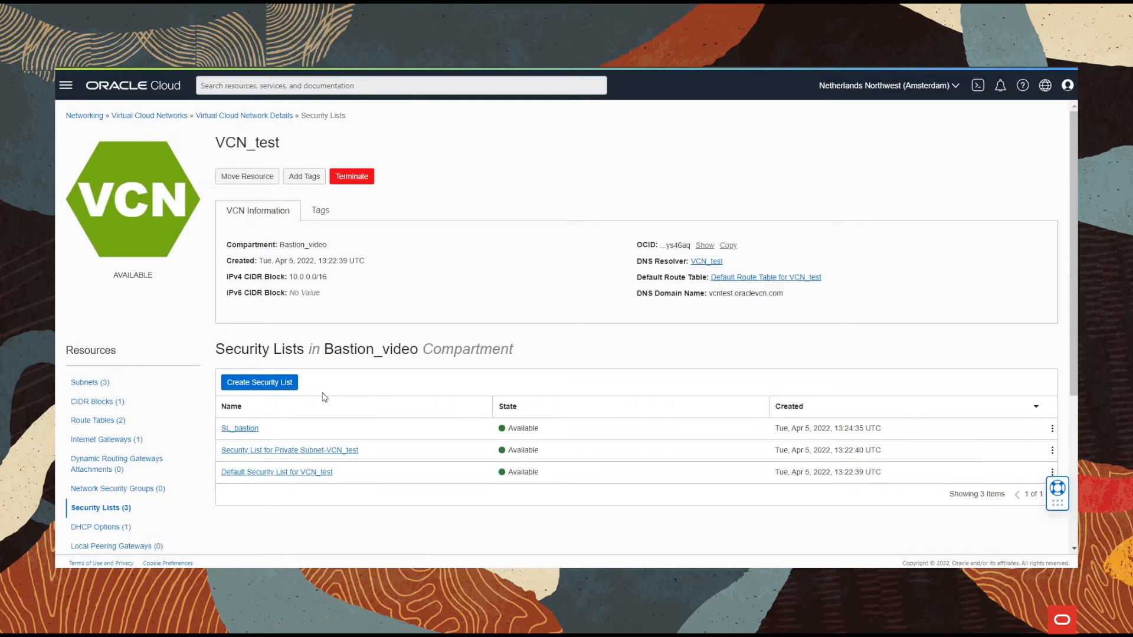
mouse_move(239, 428)
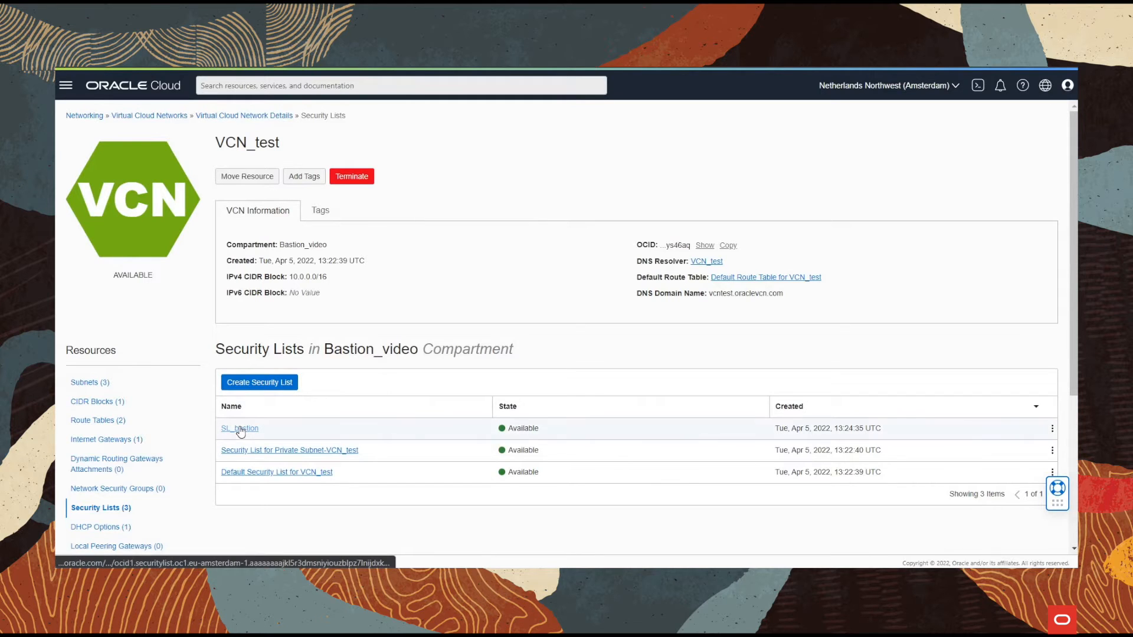
click(239, 428)
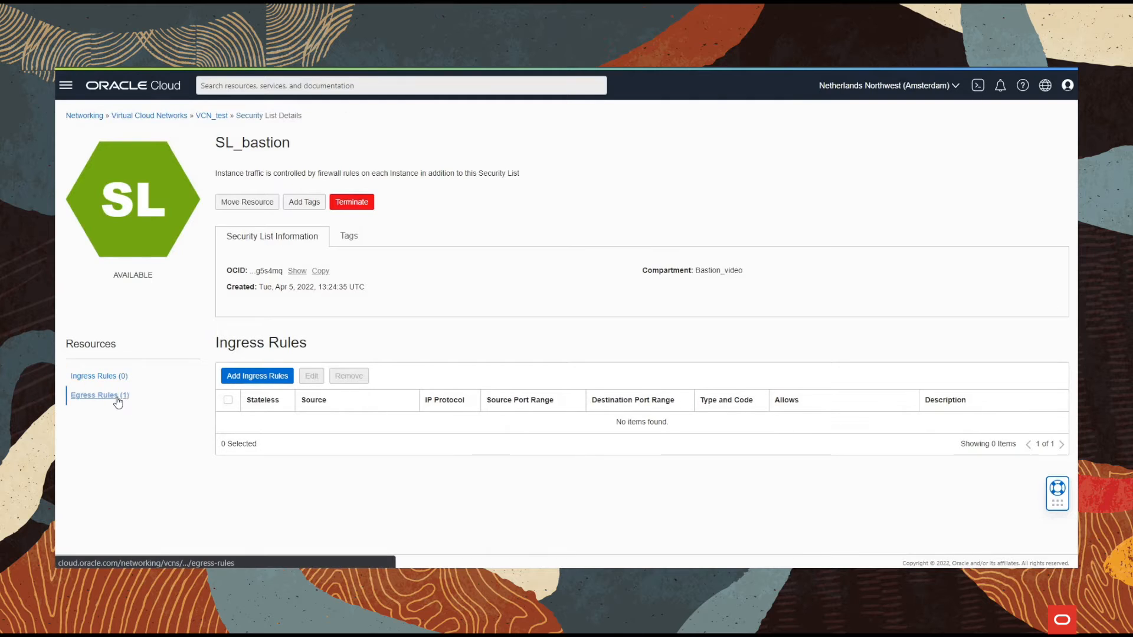
click(100, 395)
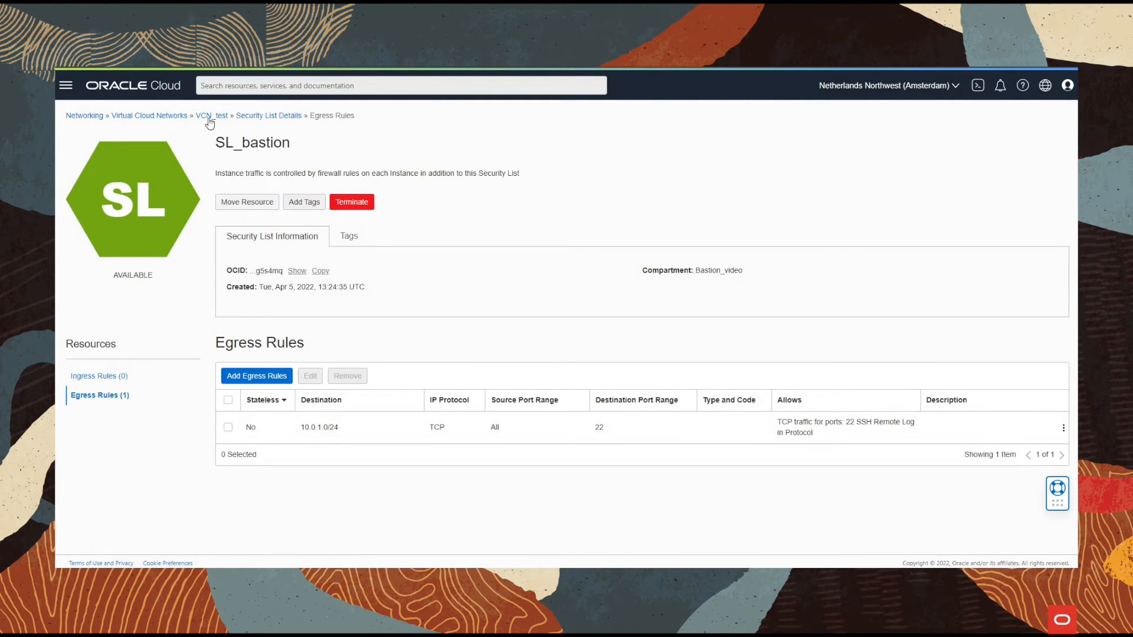
click(203, 115)
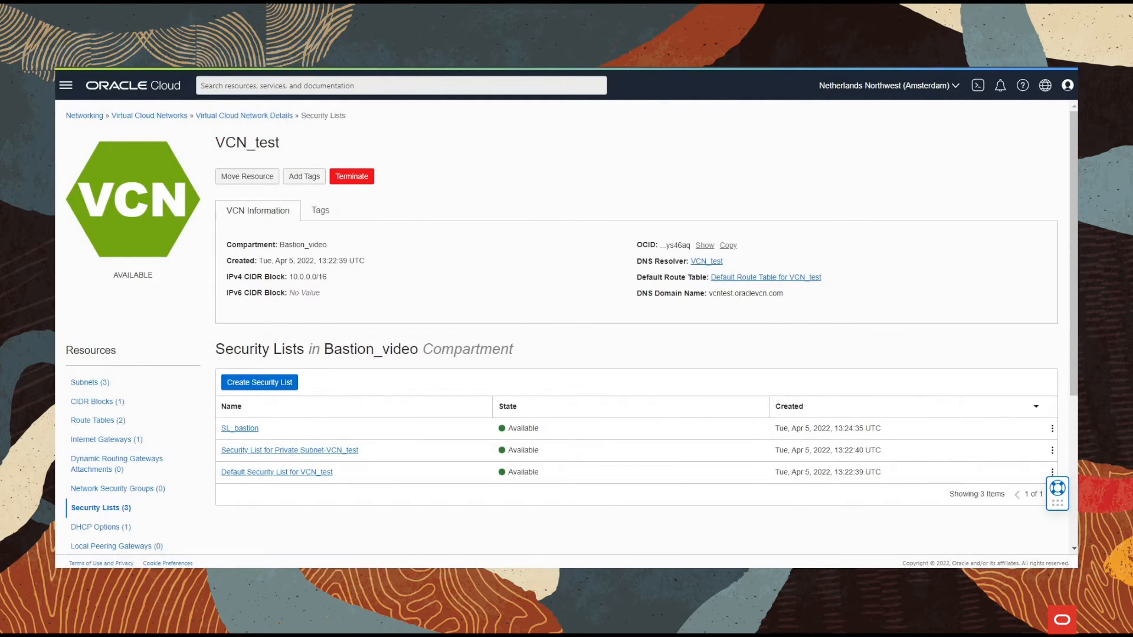
mouse_move(290, 450)
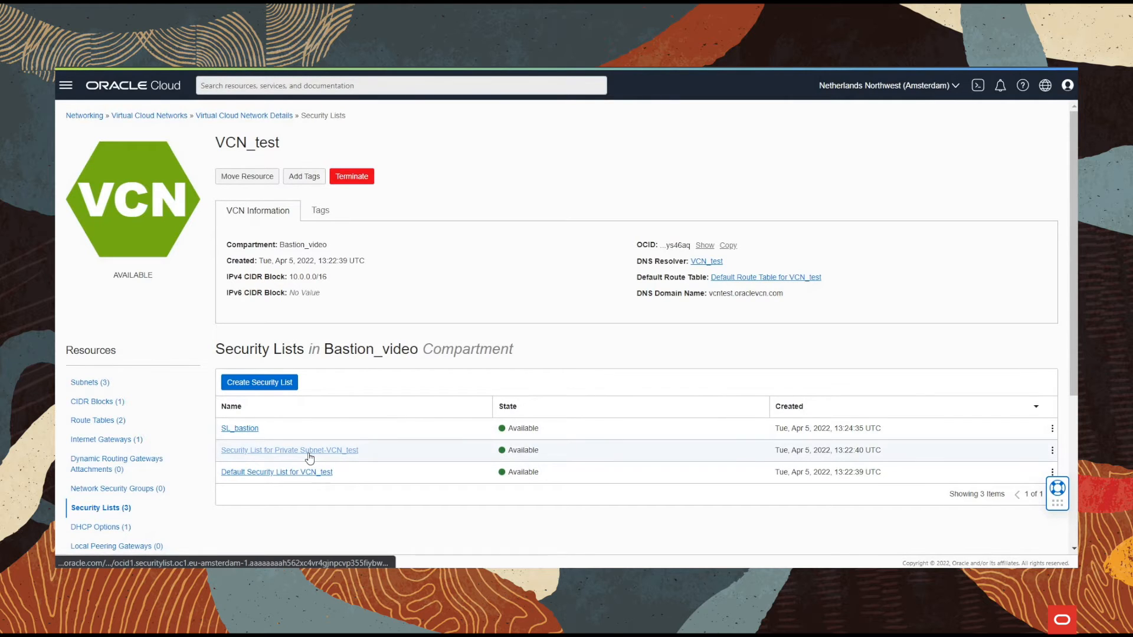
click(290, 450)
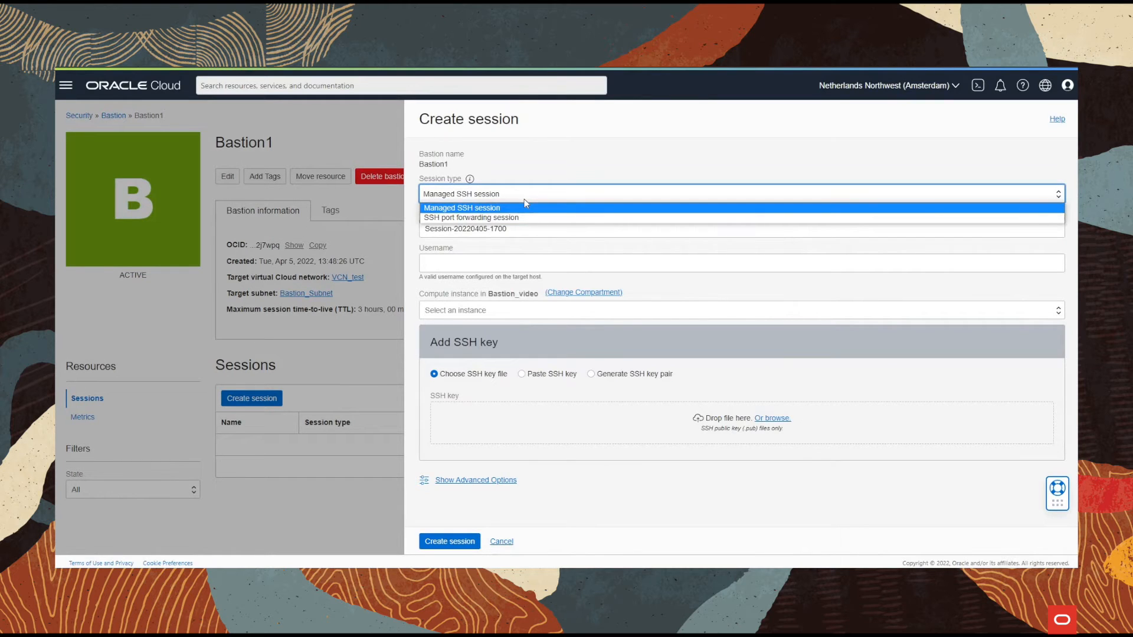
mouse_move(497, 210)
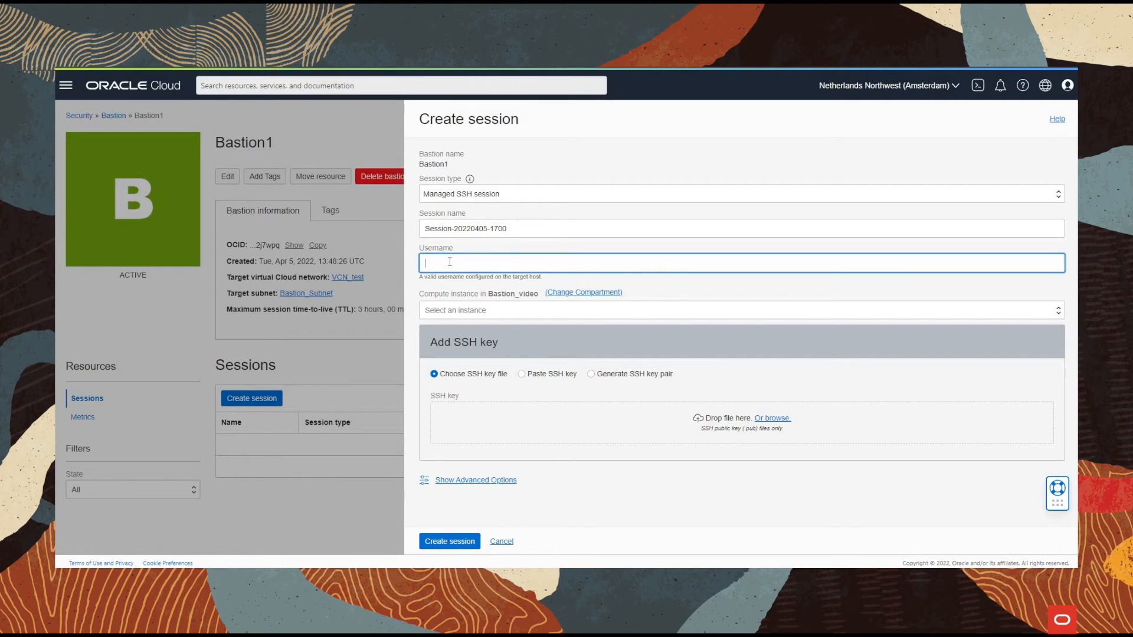
Create a managed SSH session as opc for private_instance using a key file.
text(opc)
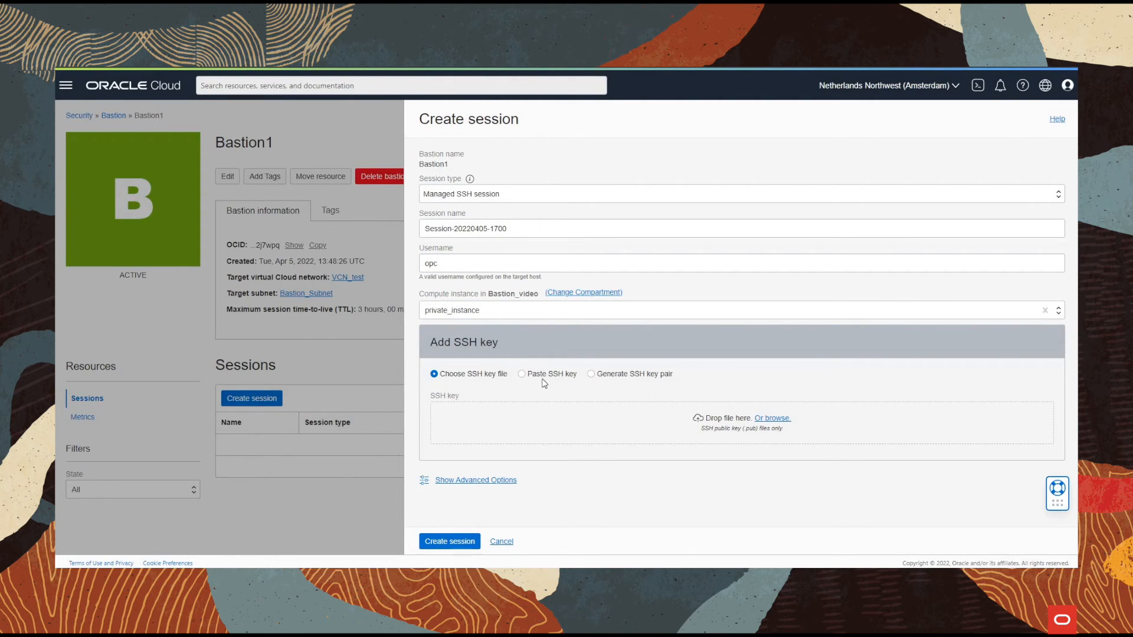
click(522, 373)
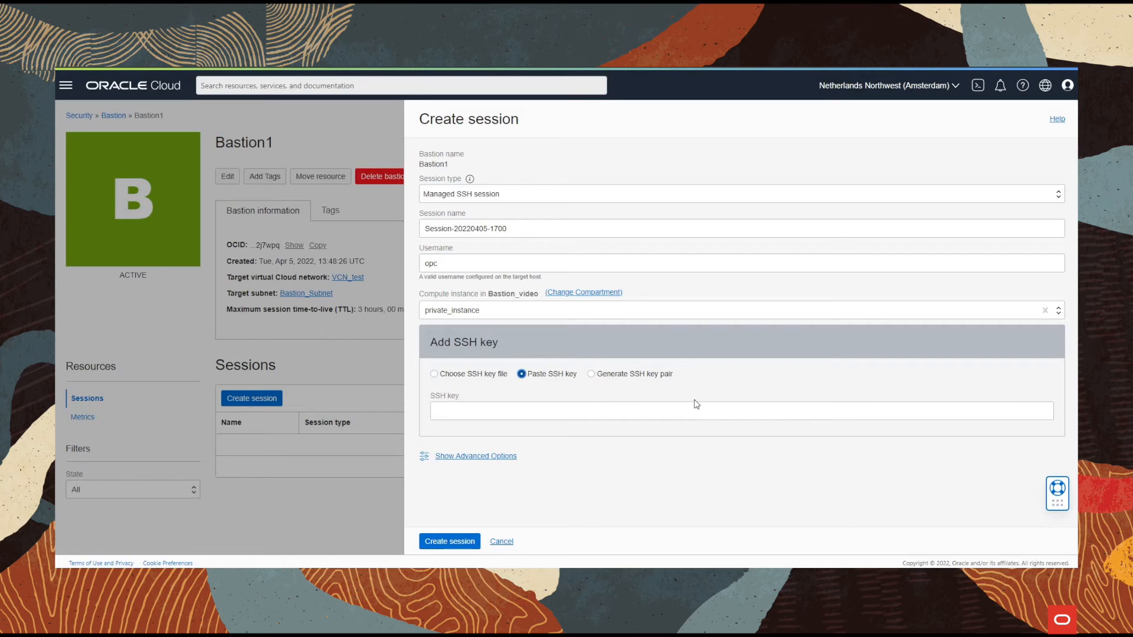
click(434, 373)
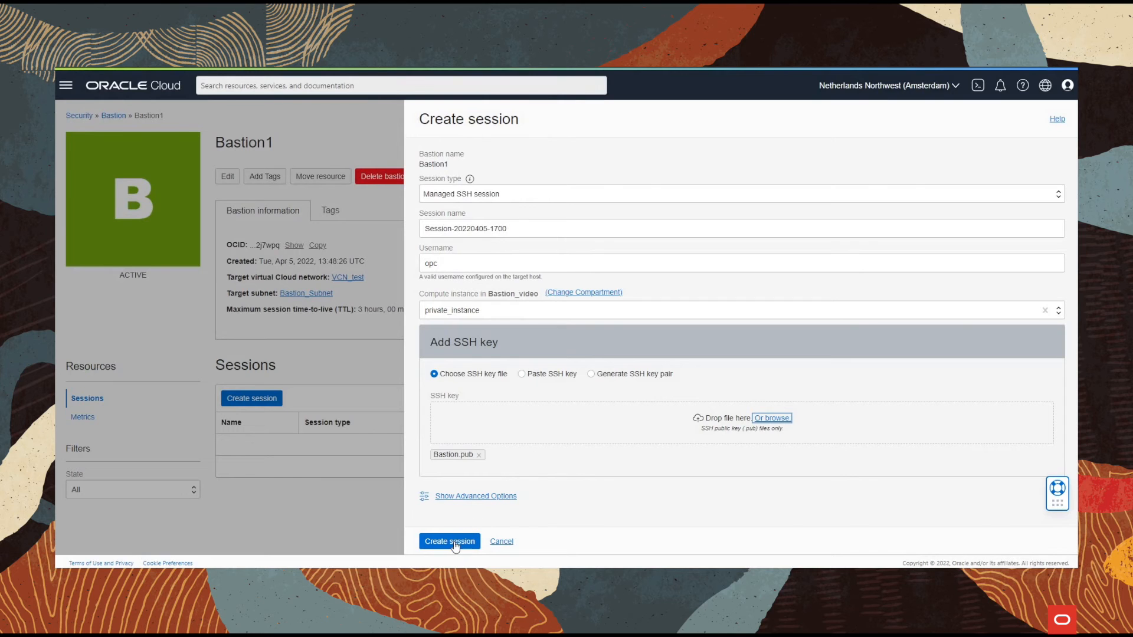
click(448, 541)
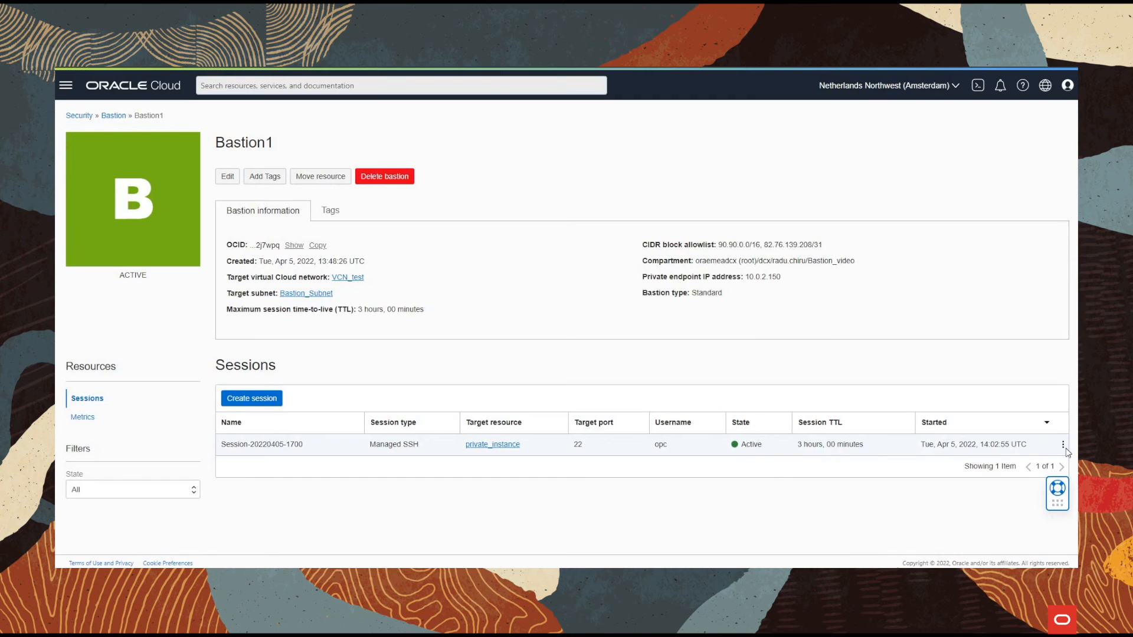
click(1063, 443)
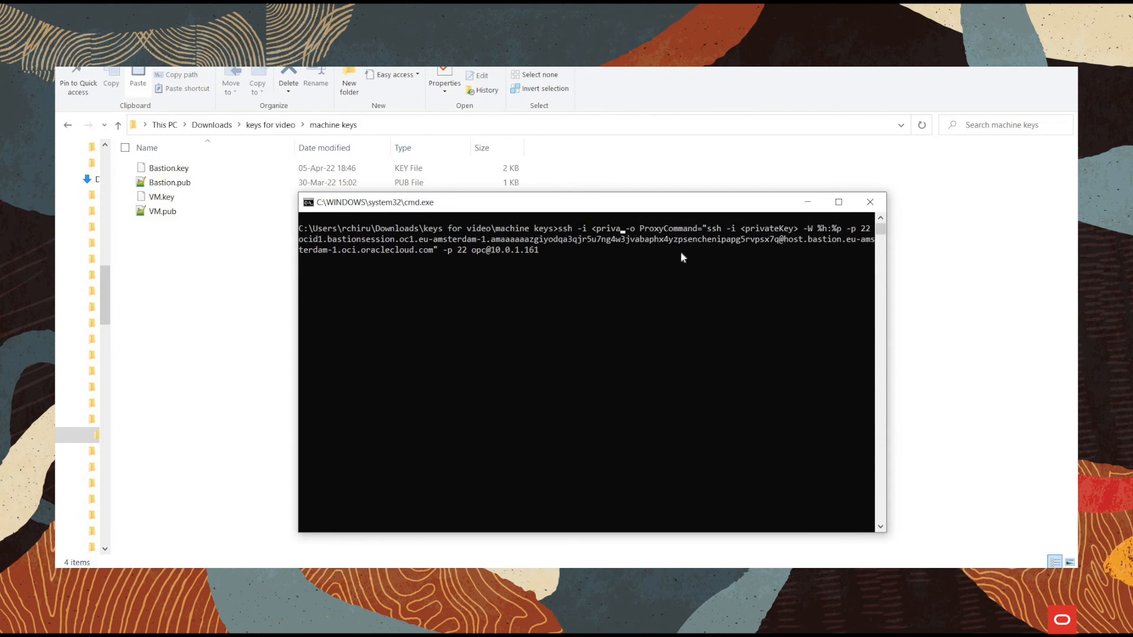
Put bastion.key into the pasted SSH command in cmd.
text(bastion.key)
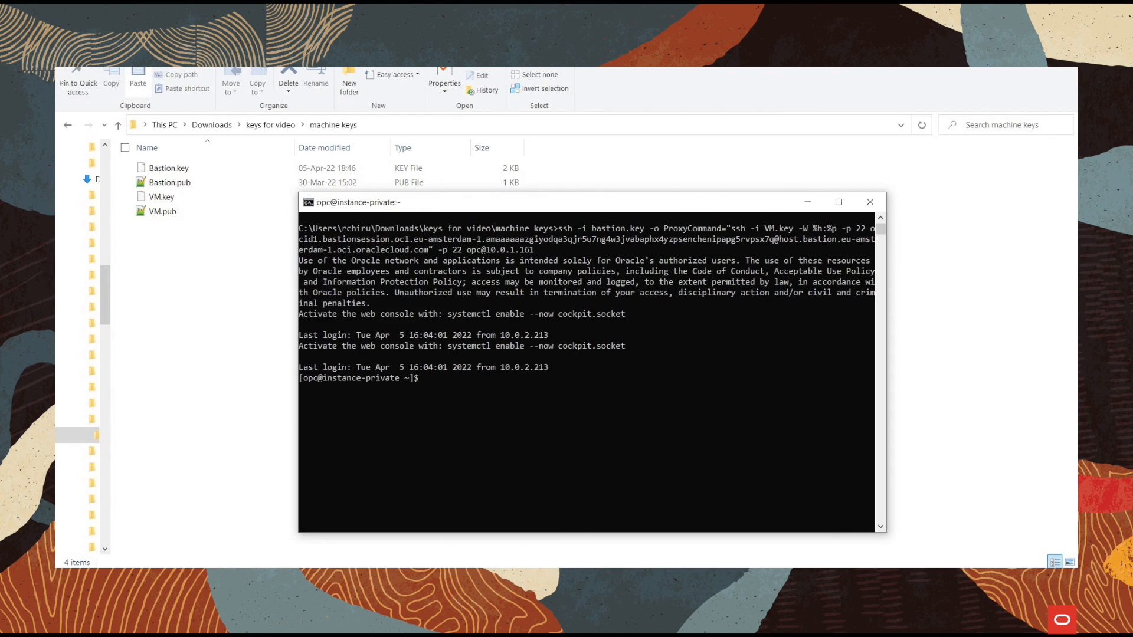
mouse_move(682, 257)
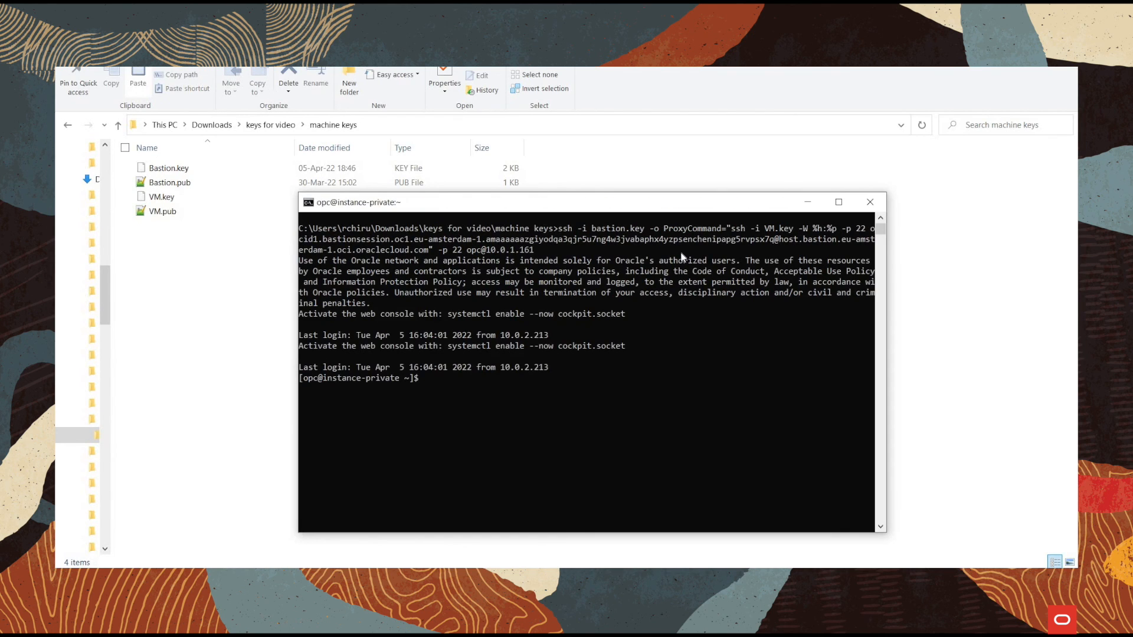